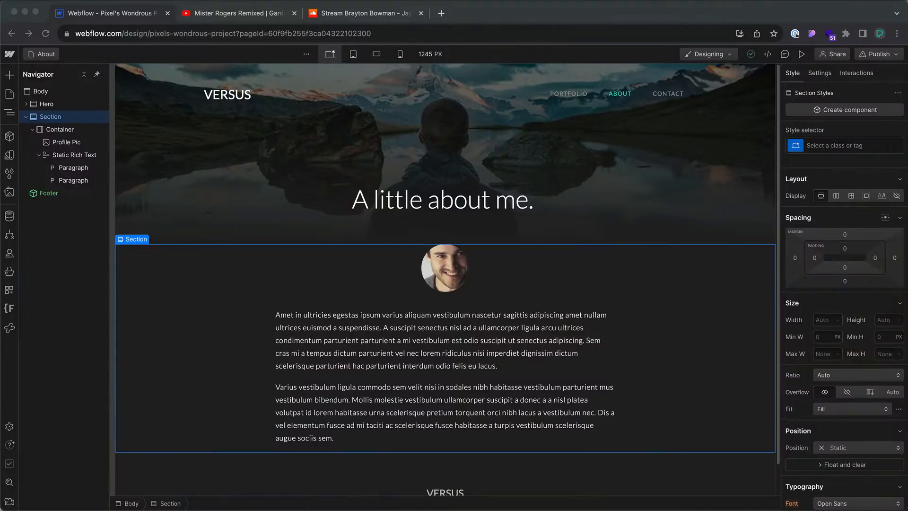
# Select the About page's Static Rich Text and enter editing mode inside its content.
pyautogui.click(78, 155)
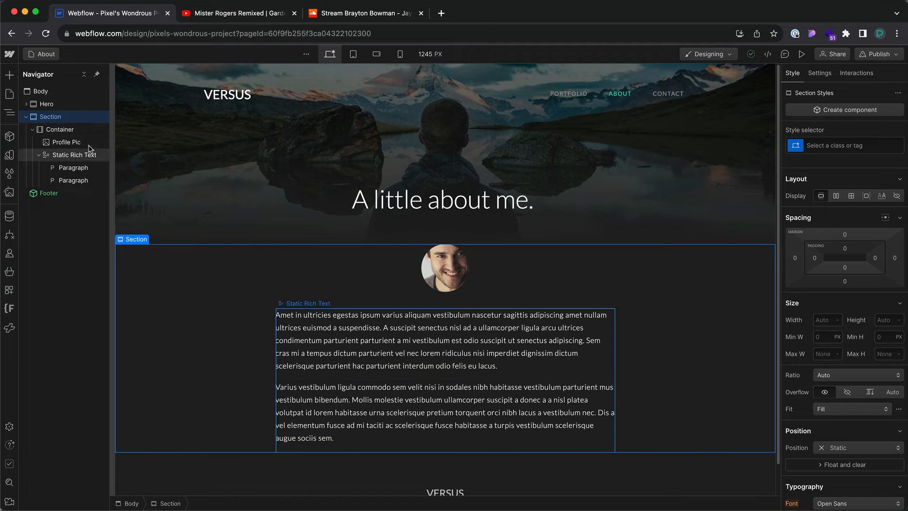
pyautogui.click(76, 155)
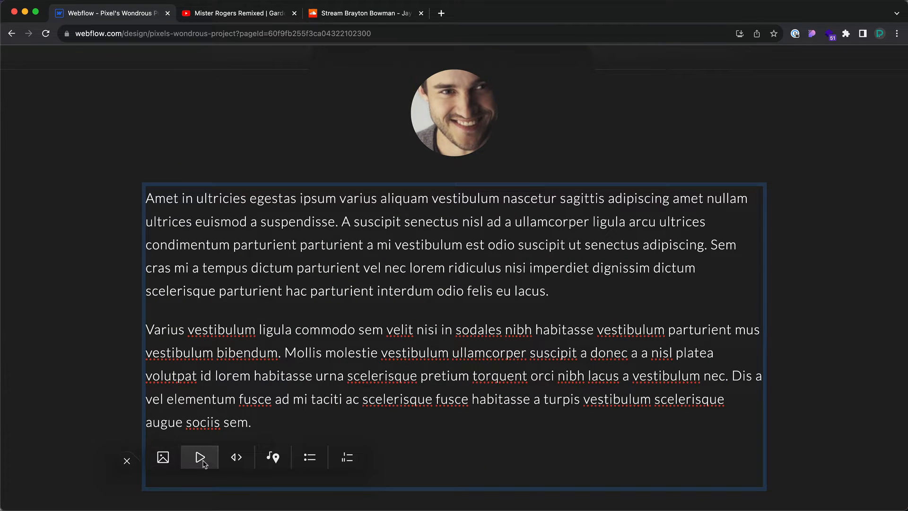
# Upload the couple-on-couch photo into the rich text and caption it 'lets add a caption to it'.
pyautogui.click(163, 457)
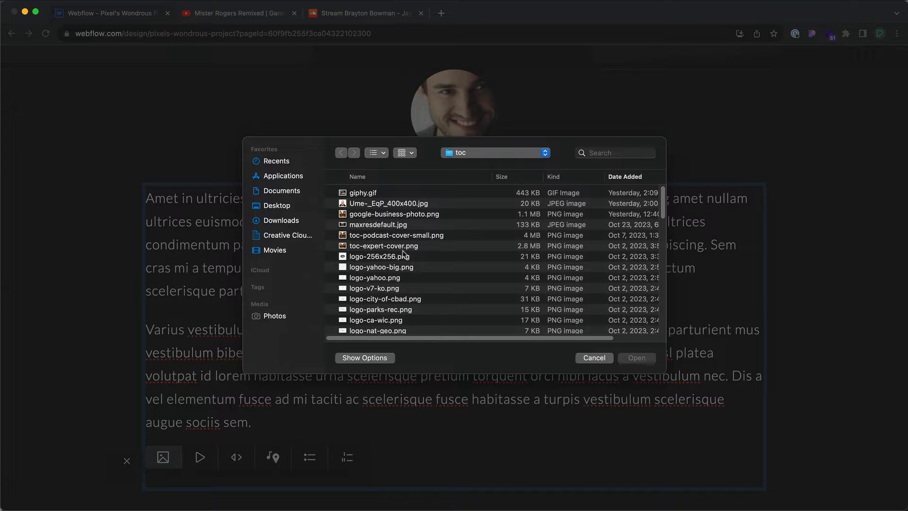
pyautogui.click(593, 357)
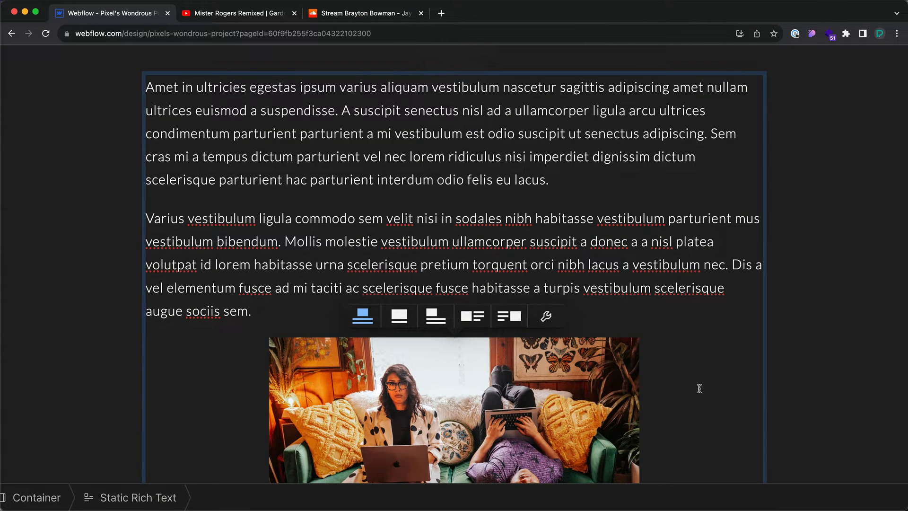
pyautogui.scroll(-3)
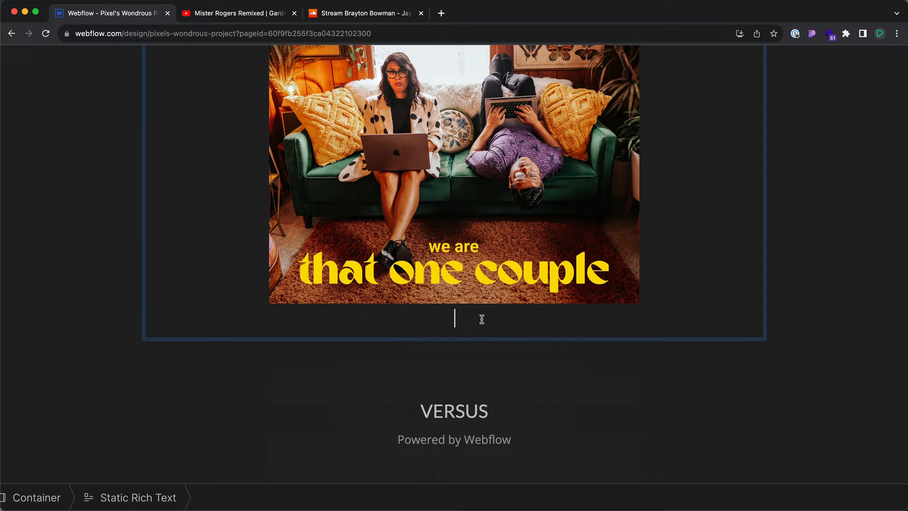
pyautogui.write('lets add a caption')
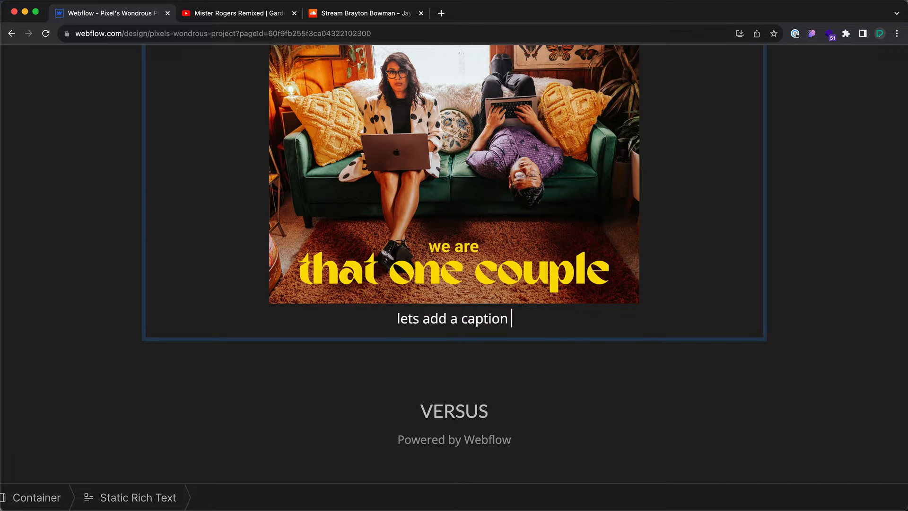
pyautogui.write('t')
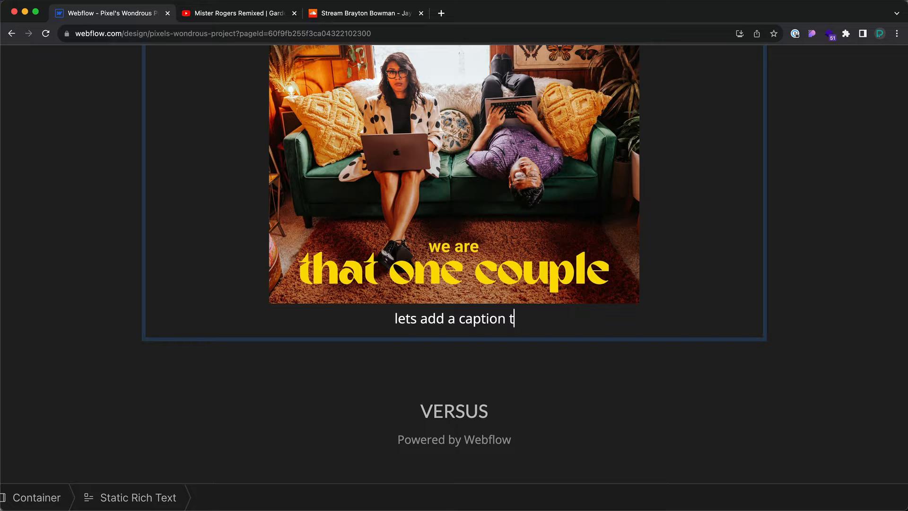
pyautogui.write('o it')
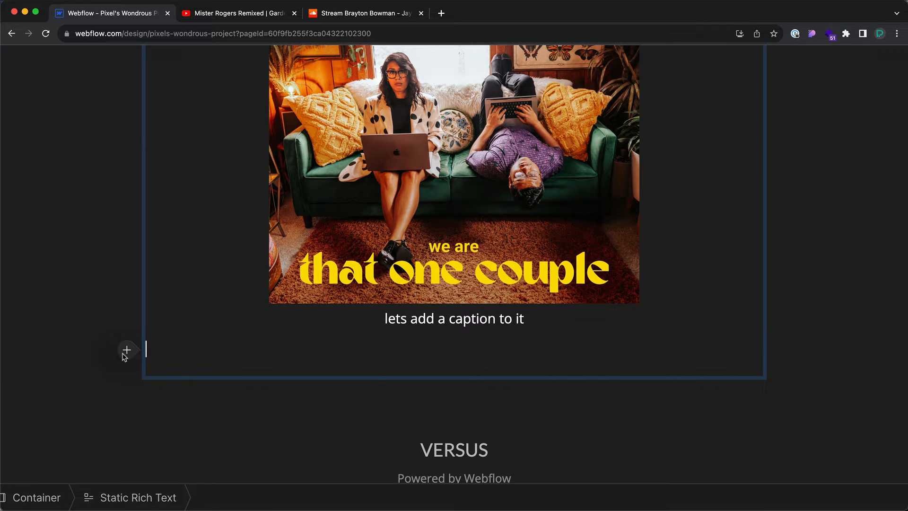
# Embed the Mister Rogers Remixed YouTube video and the Brayton Bowman SoundCloud track below the caption.
pyautogui.click(127, 349)
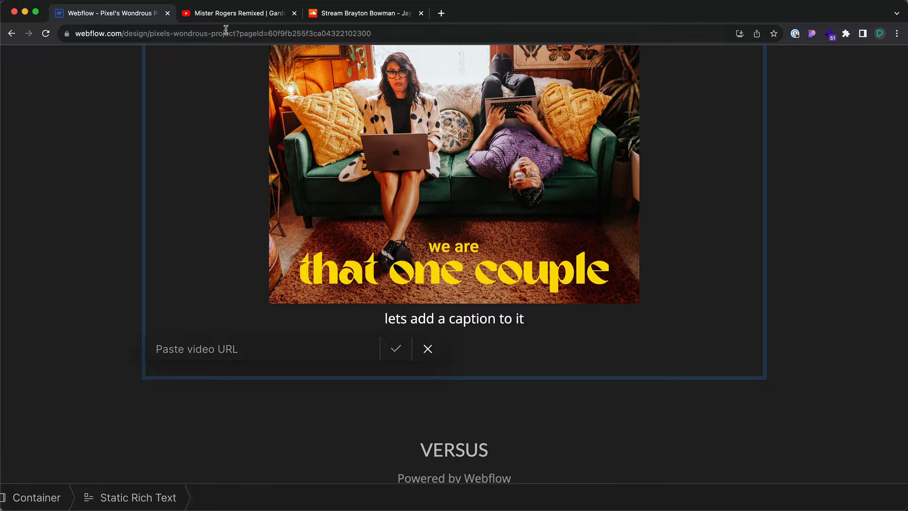
pyautogui.write('https://www.youtube.com/watch?v=OFzXaFbxDcM')
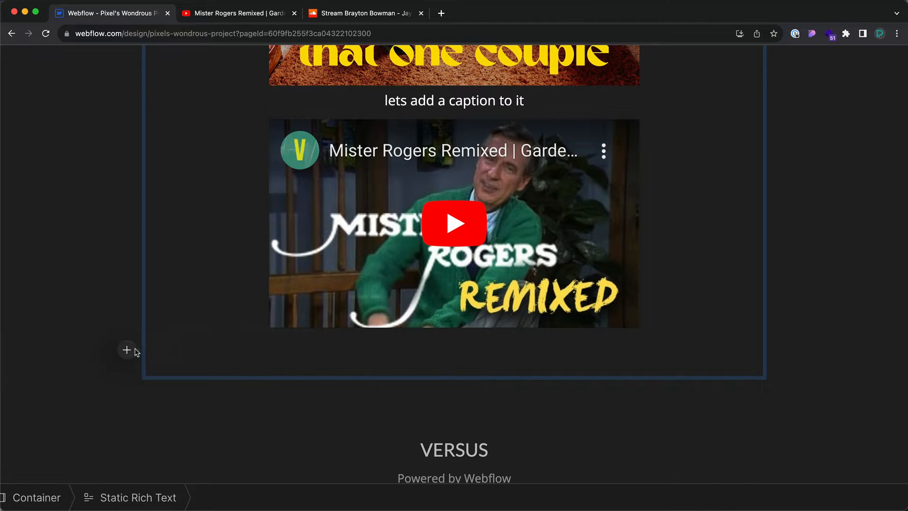
pyautogui.click(127, 350)
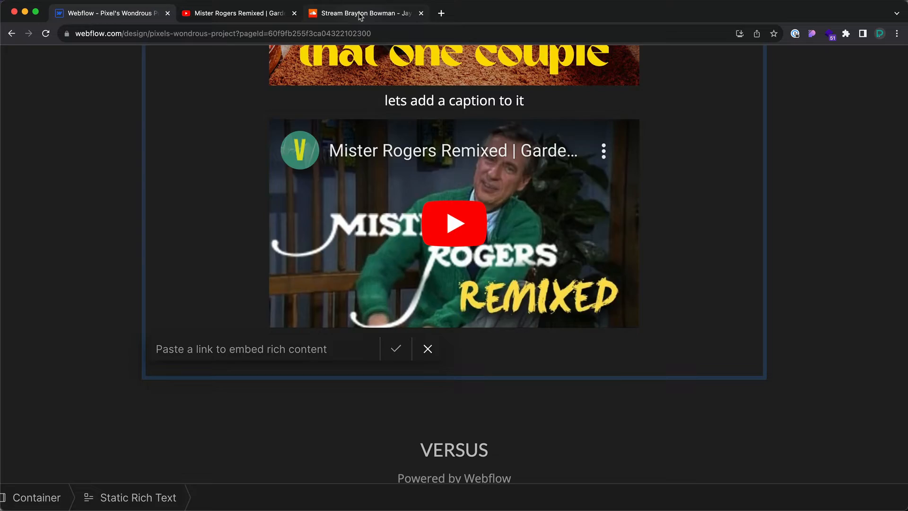
pyautogui.write('eull/brayton-bowman-jaywalk-dabeull-r')
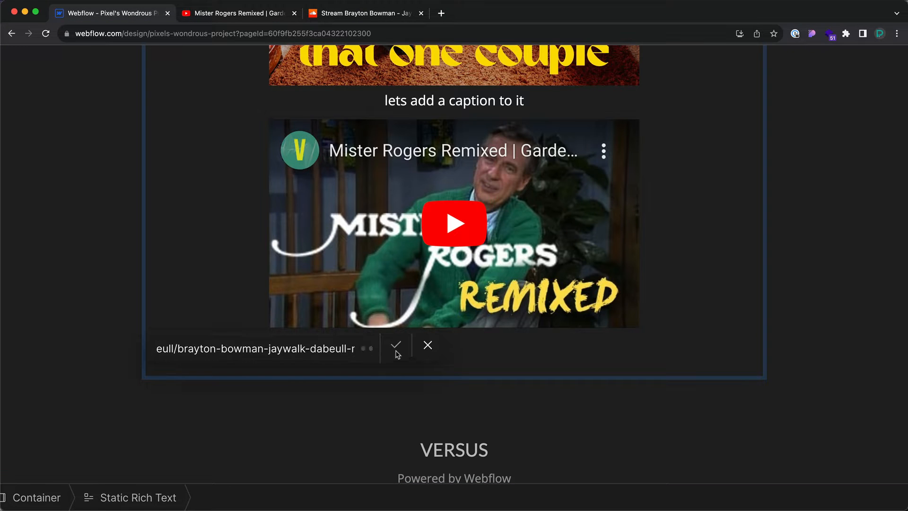
pyautogui.click(397, 345)
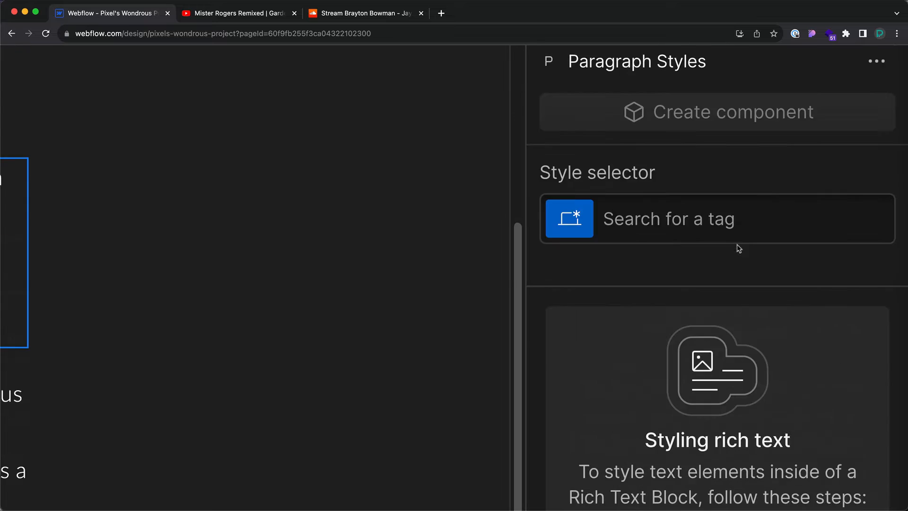
# Scope a style to All Paragraphs nested in Static Rich Text, using Montserrat Light white.
pyautogui.click(724, 219)
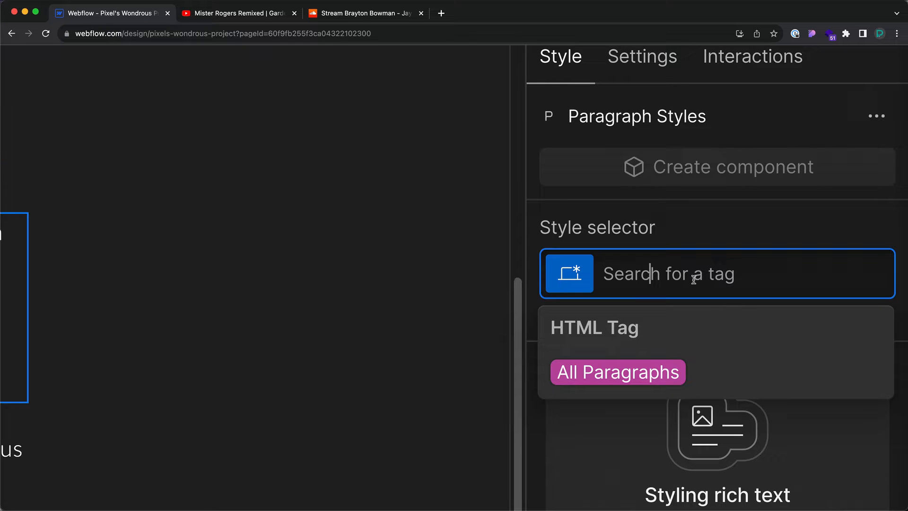
pyautogui.click(617, 372)
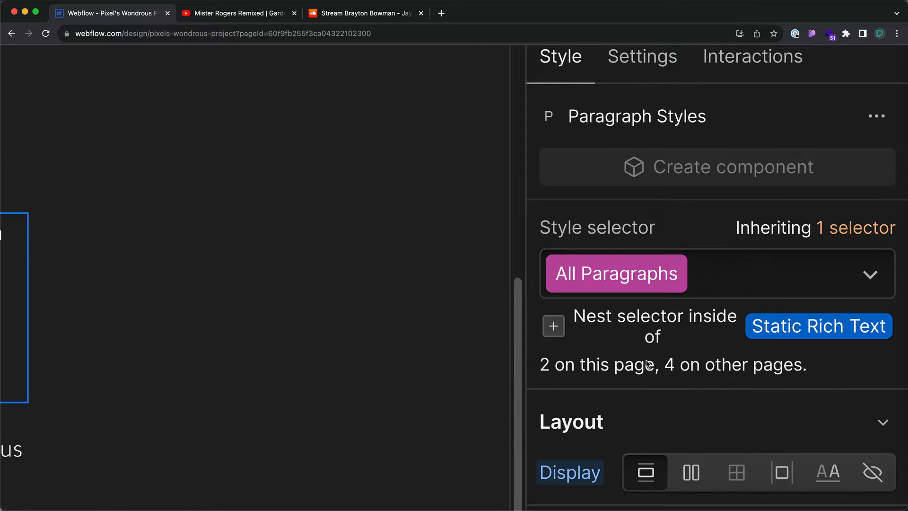
pyautogui.click(552, 325)
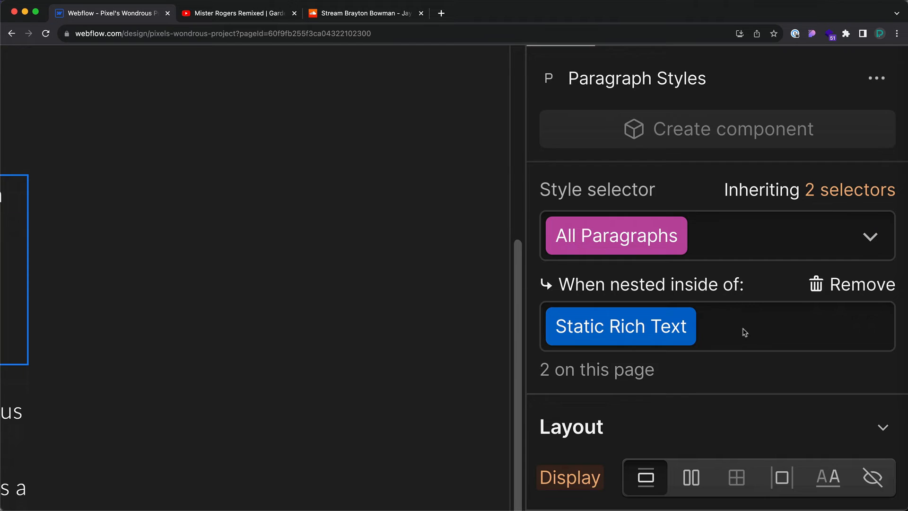
pyautogui.scroll(-3)
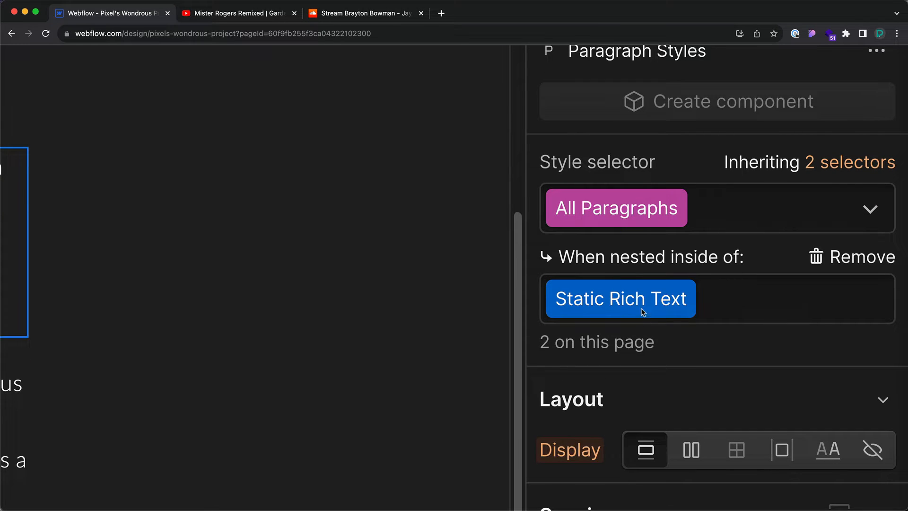
pyautogui.scroll(-3)
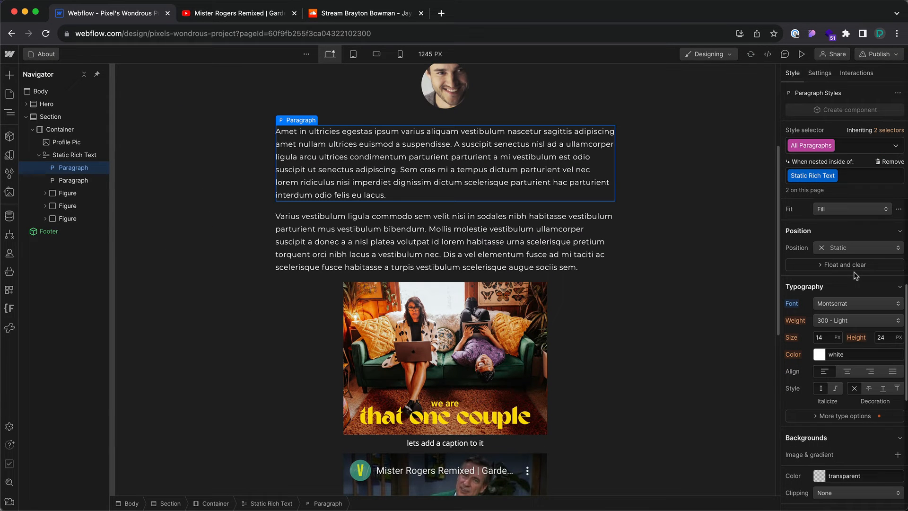
# Set the nested paragraphs' font size to 16 px and line height to 1.5.
pyautogui.click(818, 337)
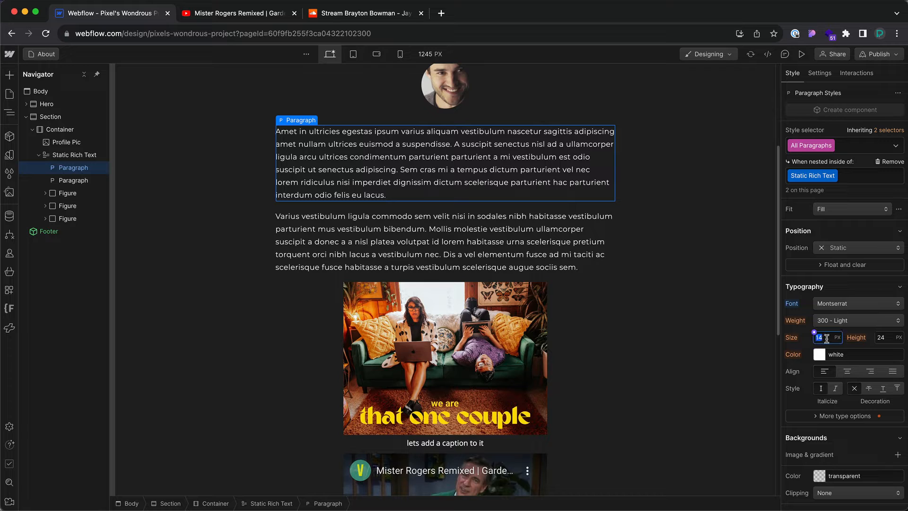
pyautogui.write('16')
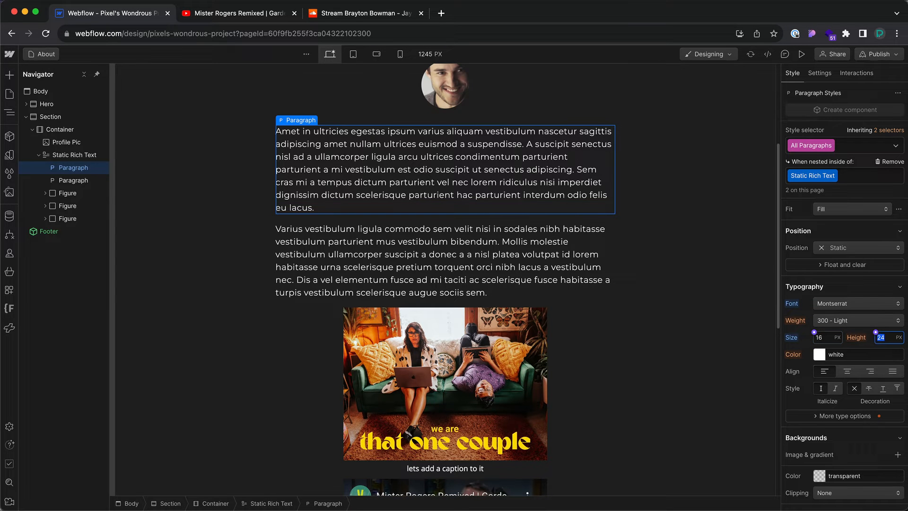
pyautogui.write('1.5')
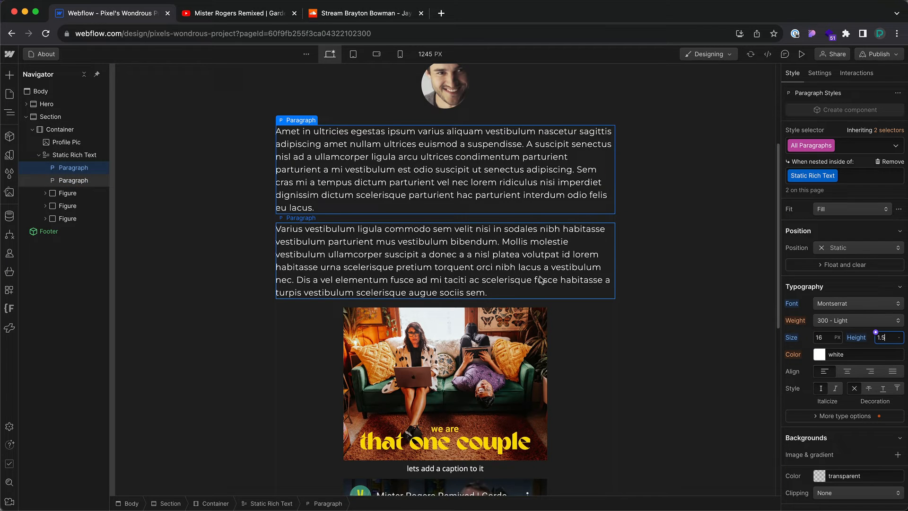
pyautogui.scroll(-3)
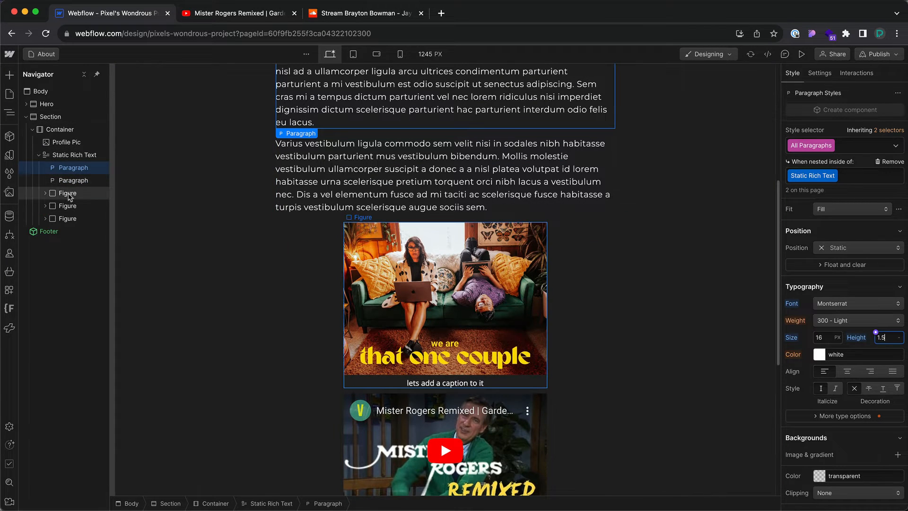
# Give All Figures nested in Static Rich Text a 5 px #00fff7 border with radius 10.
pyautogui.click(67, 193)
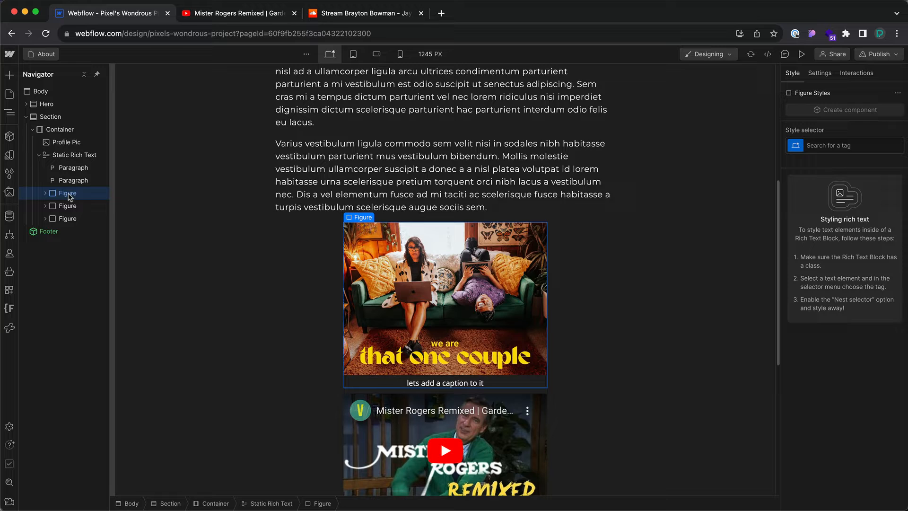
pyautogui.click(844, 146)
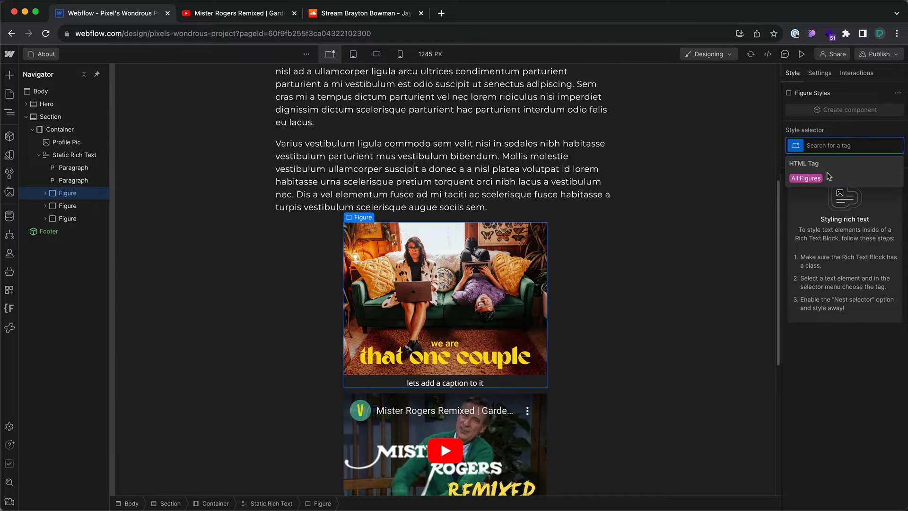
pyautogui.click(805, 178)
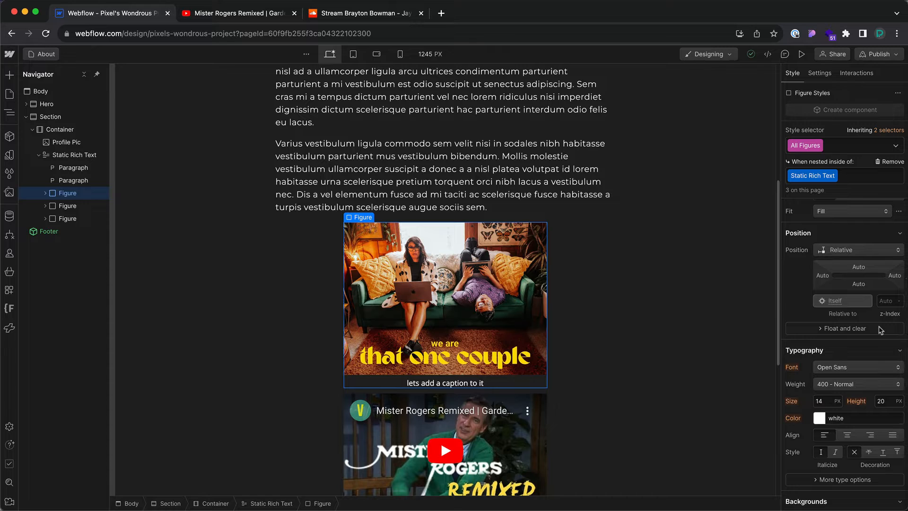
pyautogui.scroll(-3)
pyautogui.write('5')
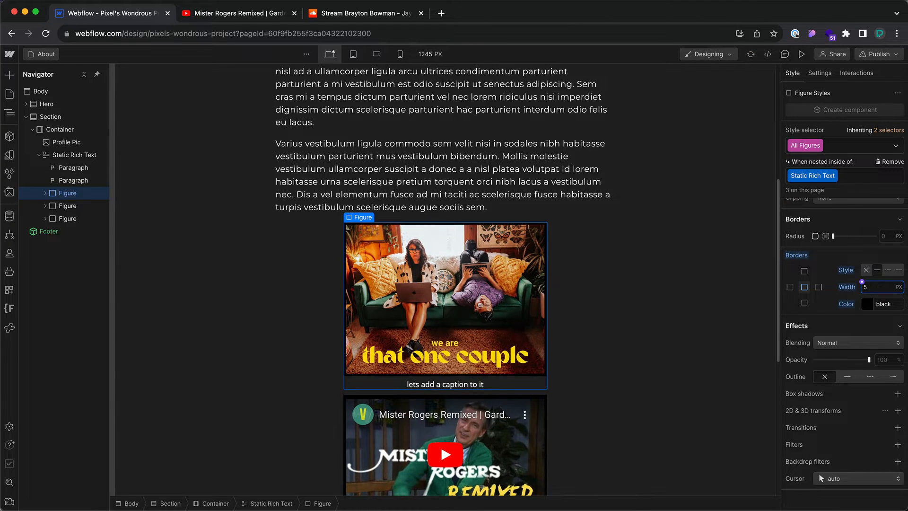
pyautogui.click(867, 304)
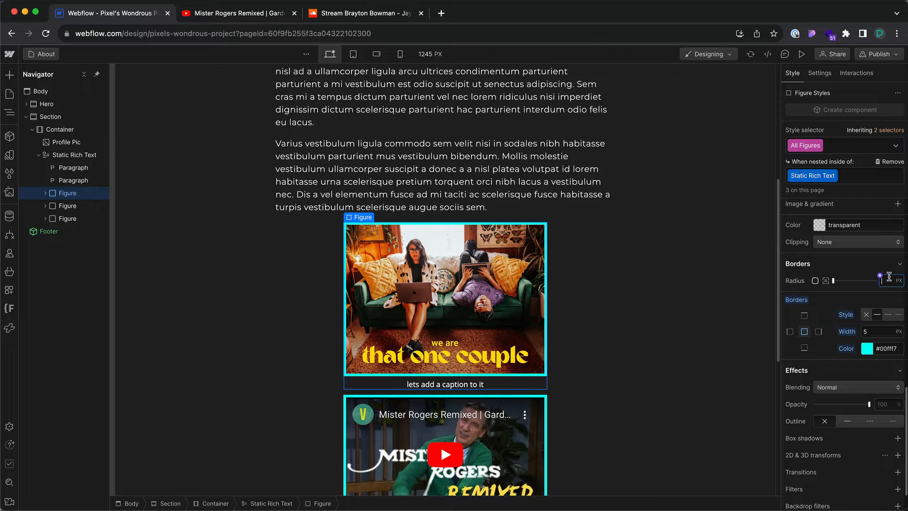
pyautogui.write('10')
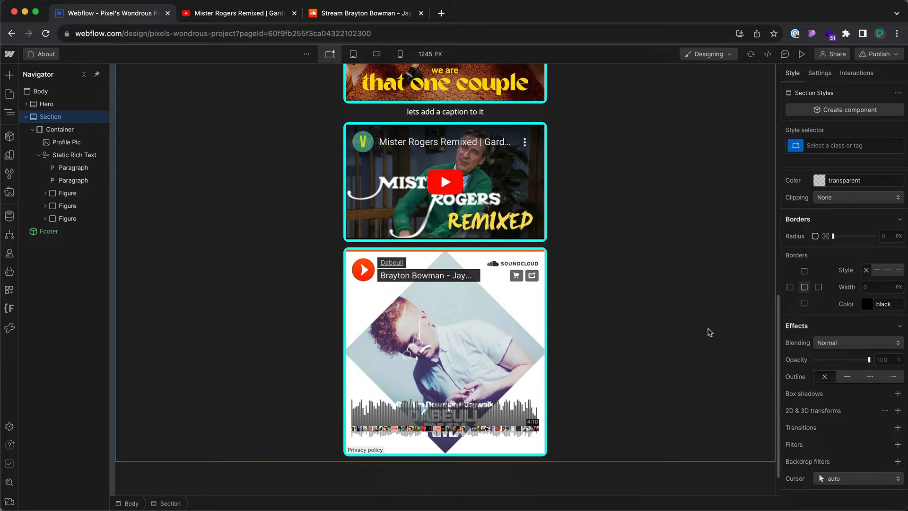
# Review the bordered figures on the About page, then move to the Projects Template Console App page.
pyautogui.scroll(3)
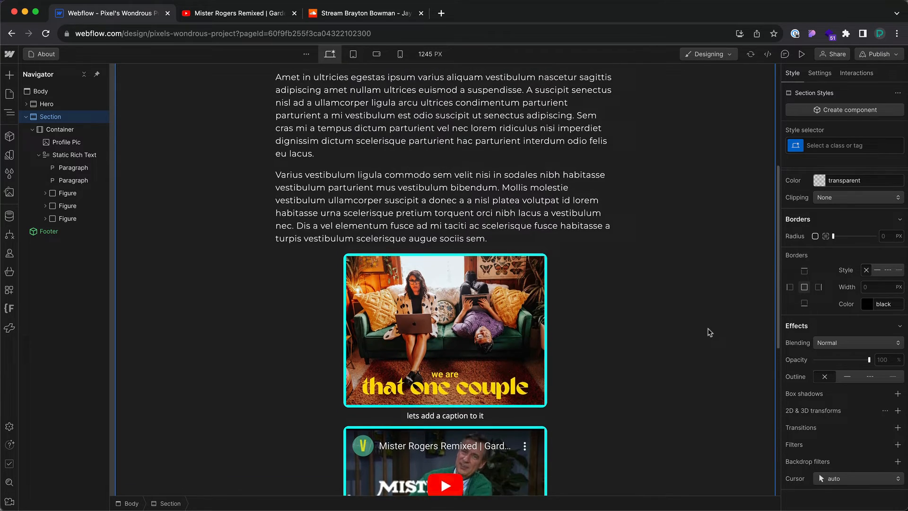
pyautogui.scroll(-3)
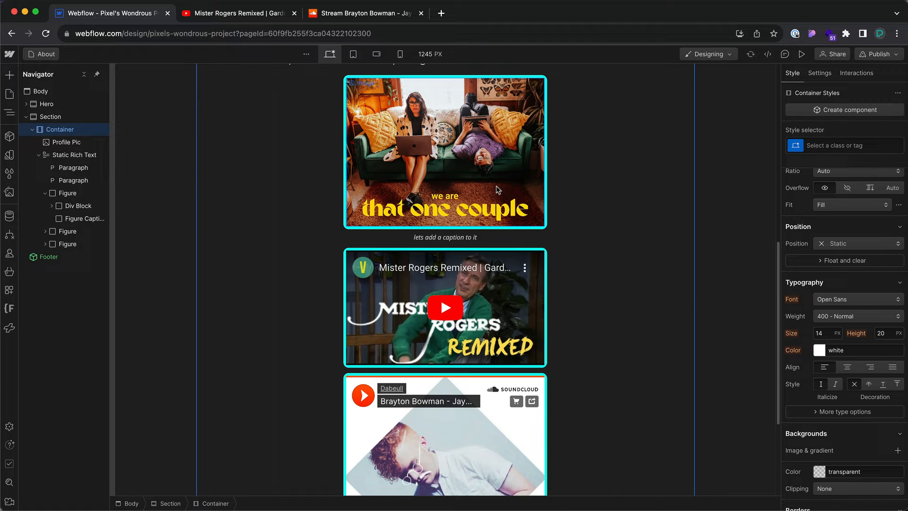
pyautogui.click(10, 95)
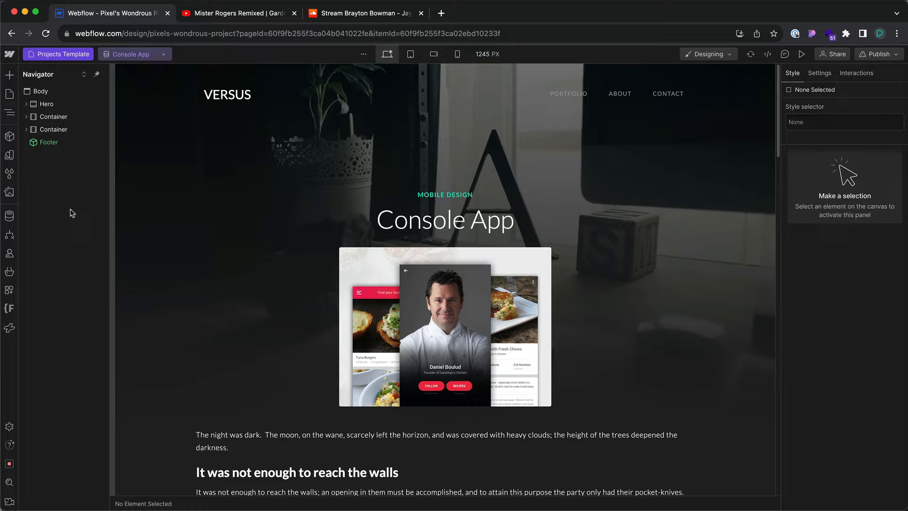
pyautogui.moveTo(328, 245)
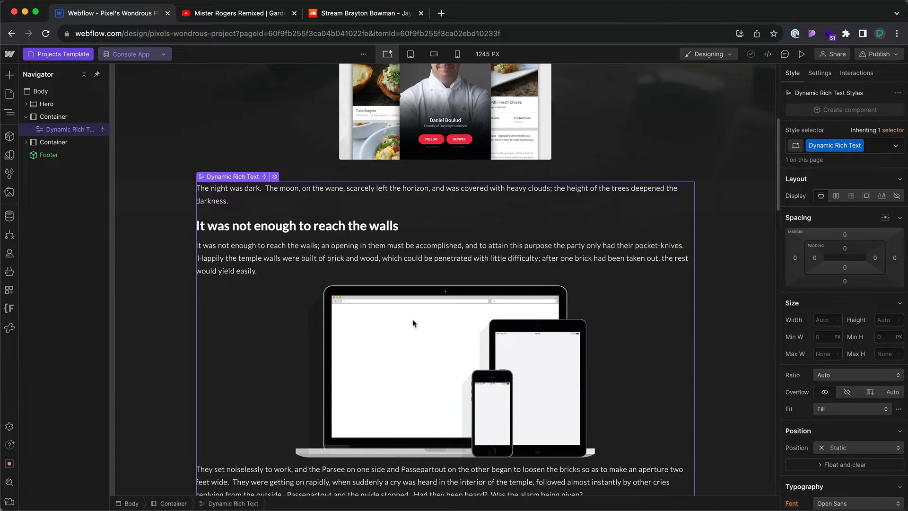
# Open the Dynamic Rich Text's settings, bound to the Projects 'Full Project Description' field.
pyautogui.scroll(-3)
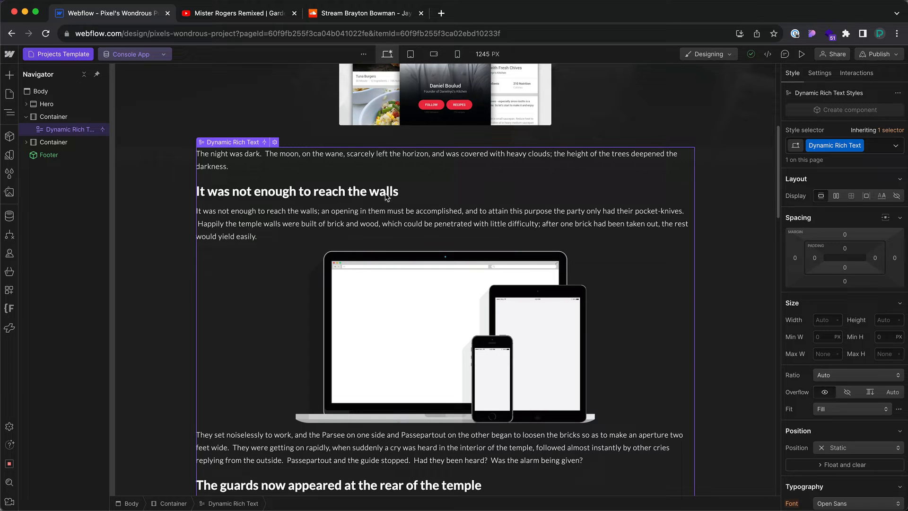
pyautogui.click(274, 142)
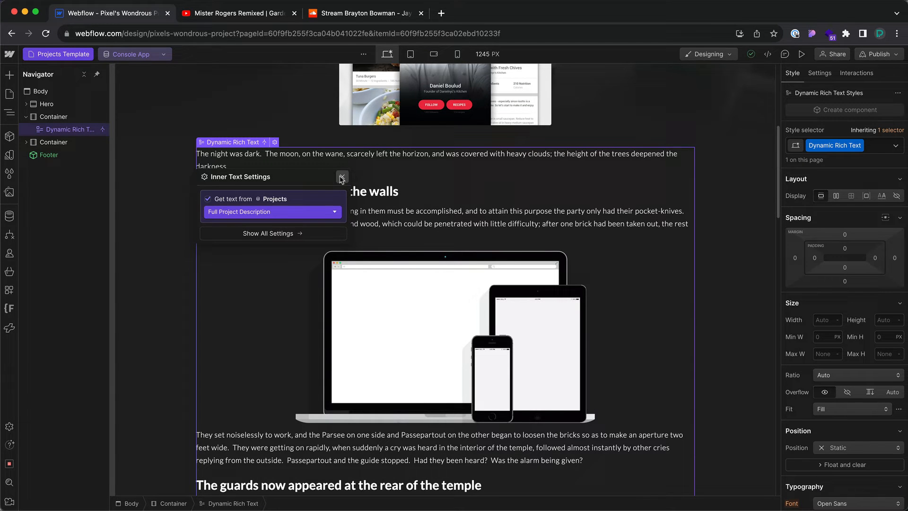
# Duplicate the Dynamic Rich Text and uncheck 'Get text from Projects' on the copy.
pyautogui.rightClick(232, 142)
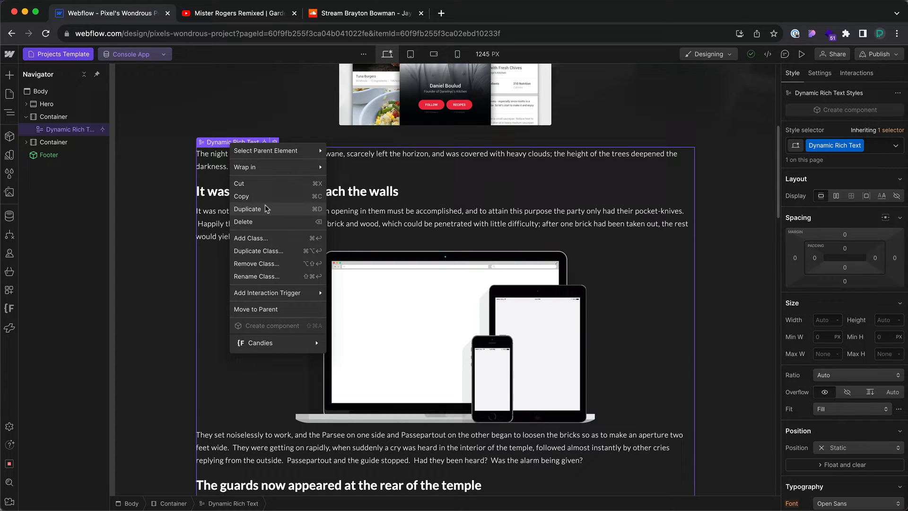
pyautogui.click(247, 209)
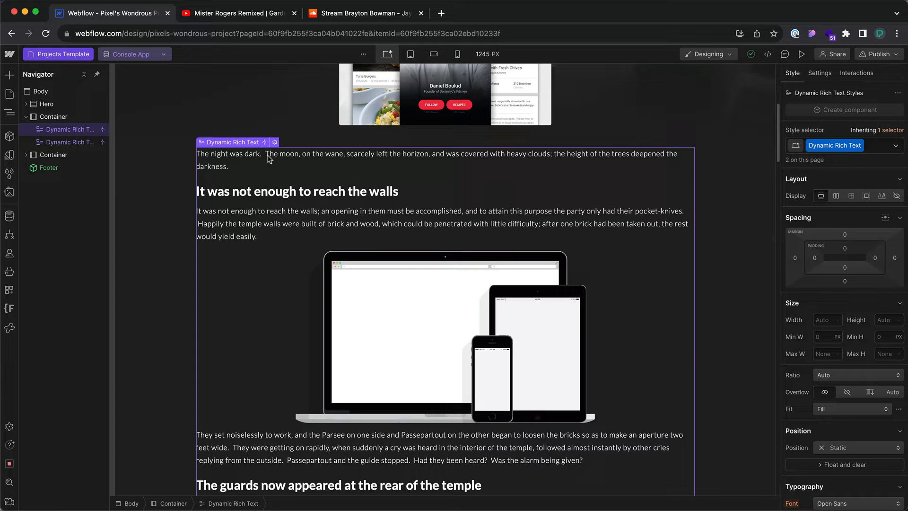
pyautogui.click(274, 142)
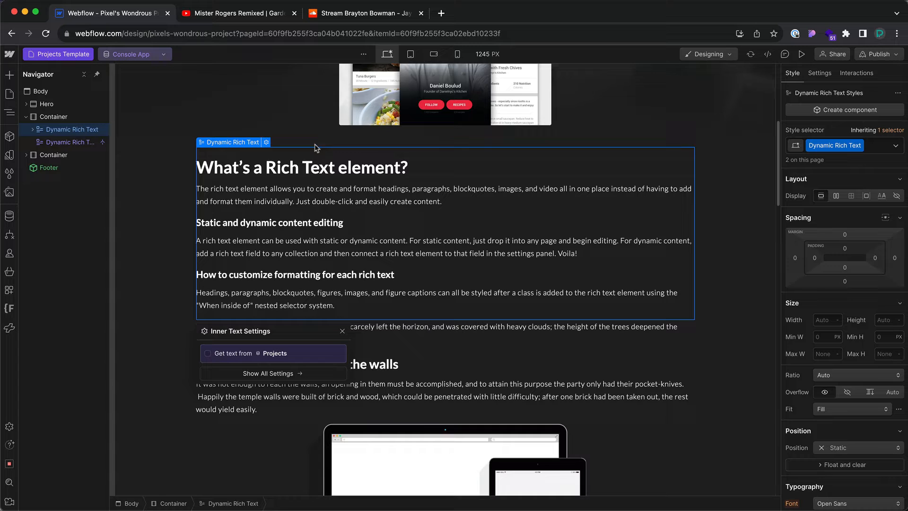
pyautogui.click(41, 91)
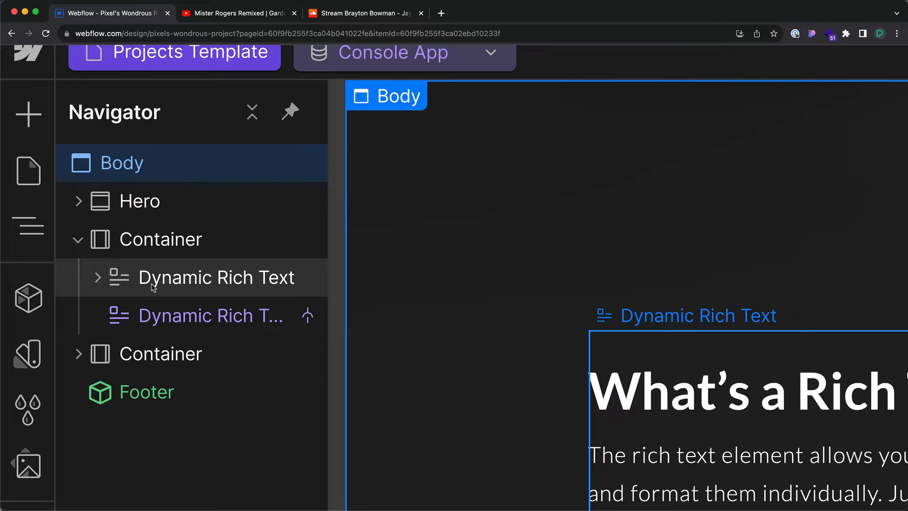
pyautogui.moveTo(224, 292)
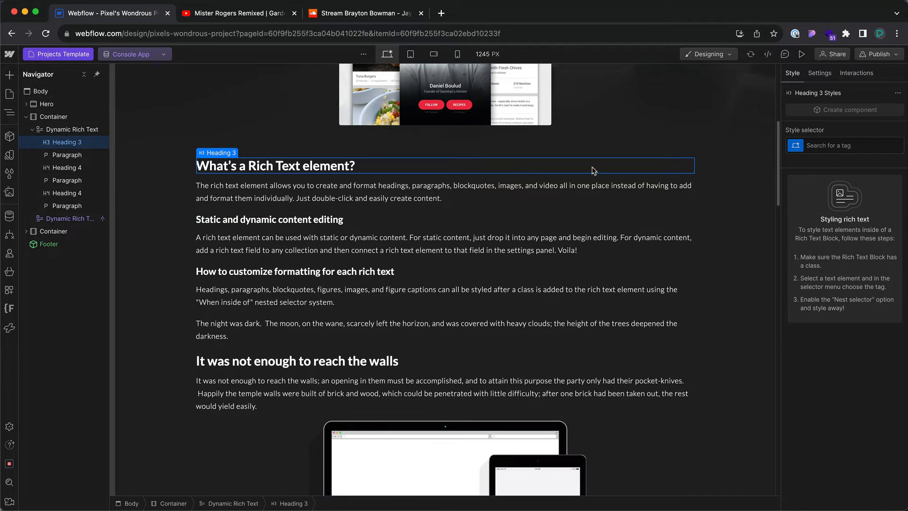
# Color All H3 Headings nested in Dynamic Rich Text cyan, then select the copy's first paragraph.
pyautogui.click(844, 146)
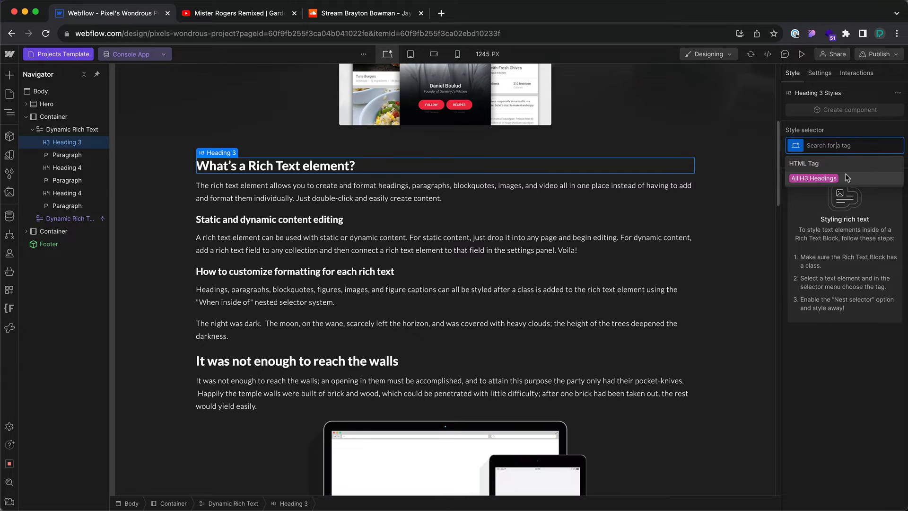
pyautogui.click(813, 177)
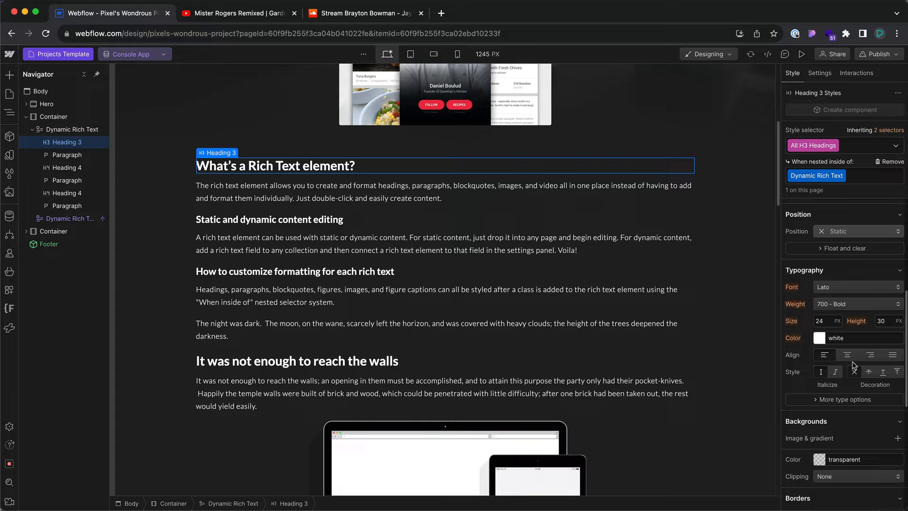
pyautogui.click(820, 338)
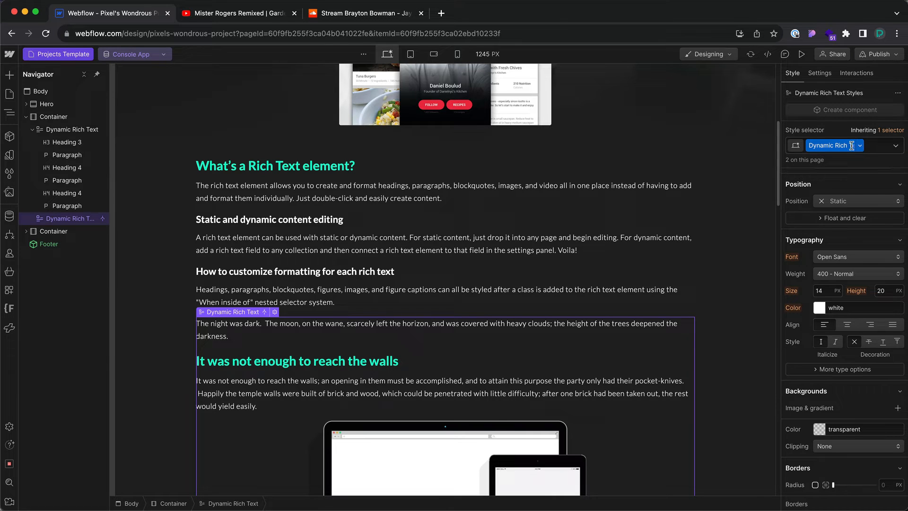
pyautogui.moveTo(72, 129)
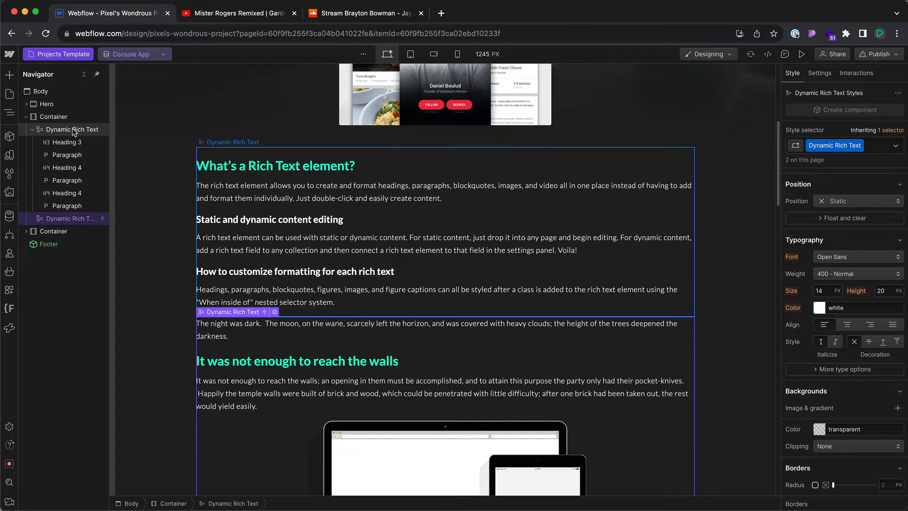
pyautogui.click(72, 129)
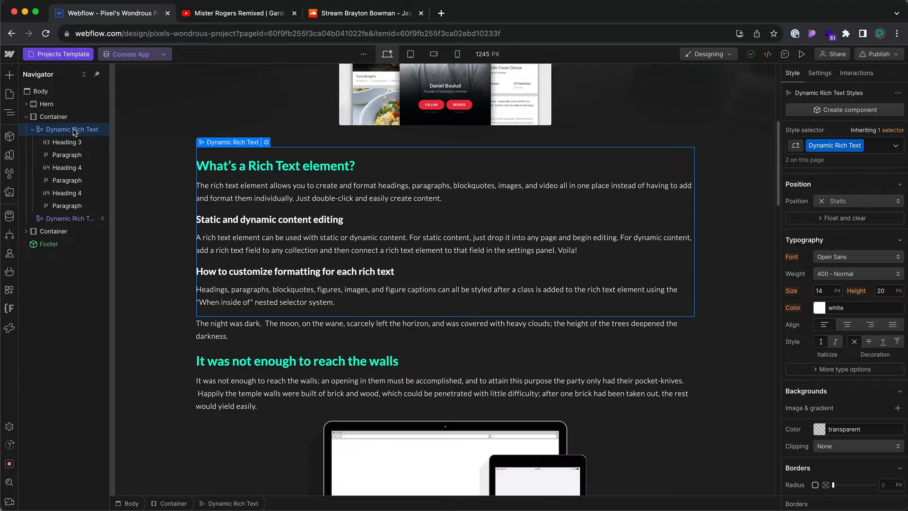
pyautogui.click(276, 165)
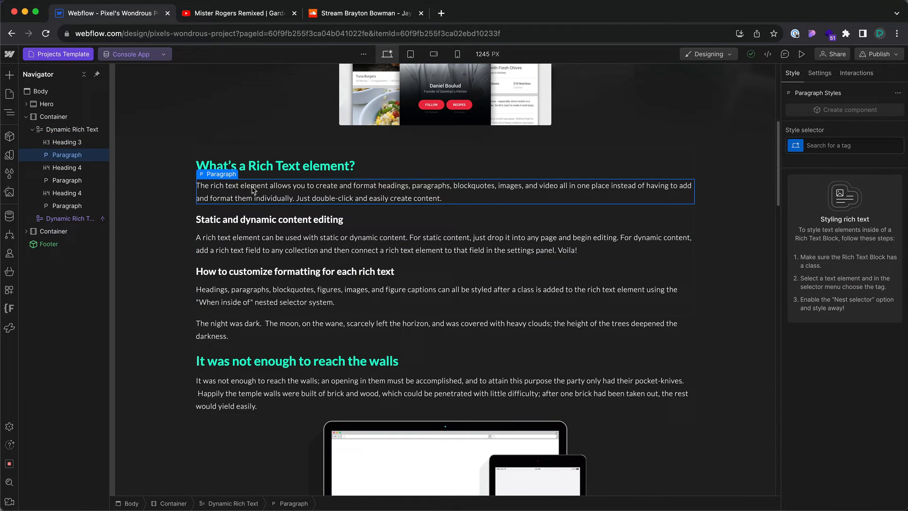
# Style all paragraphs nested in Dynamic Rich Text with Montserrat and a 32px bottom margin.
pyautogui.click(844, 145)
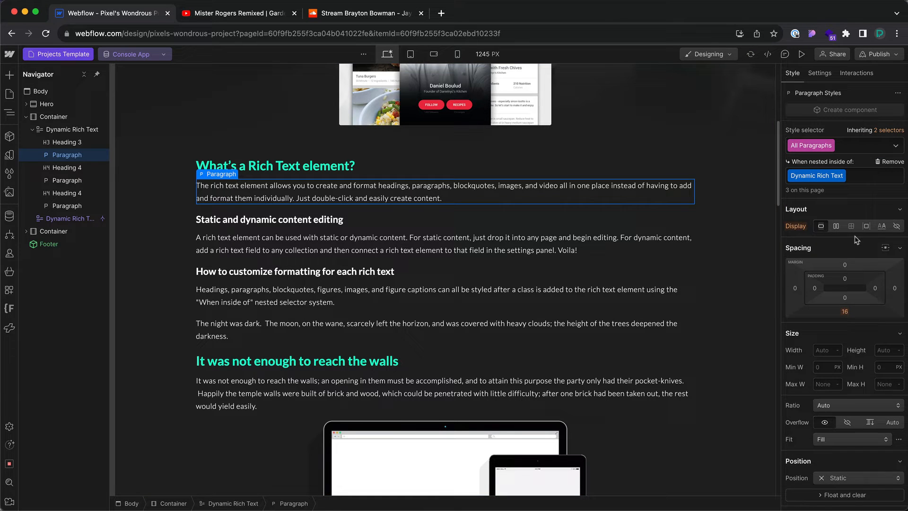
pyautogui.scroll(-3)
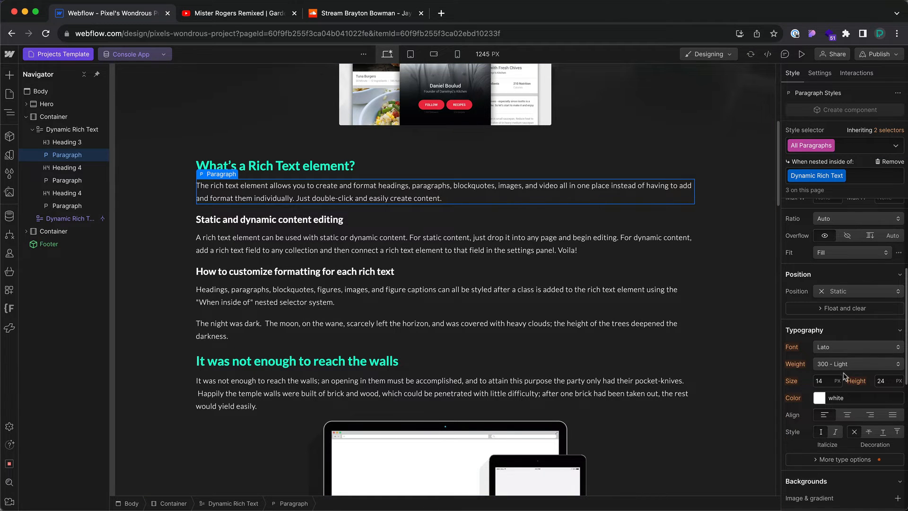
pyautogui.click(857, 346)
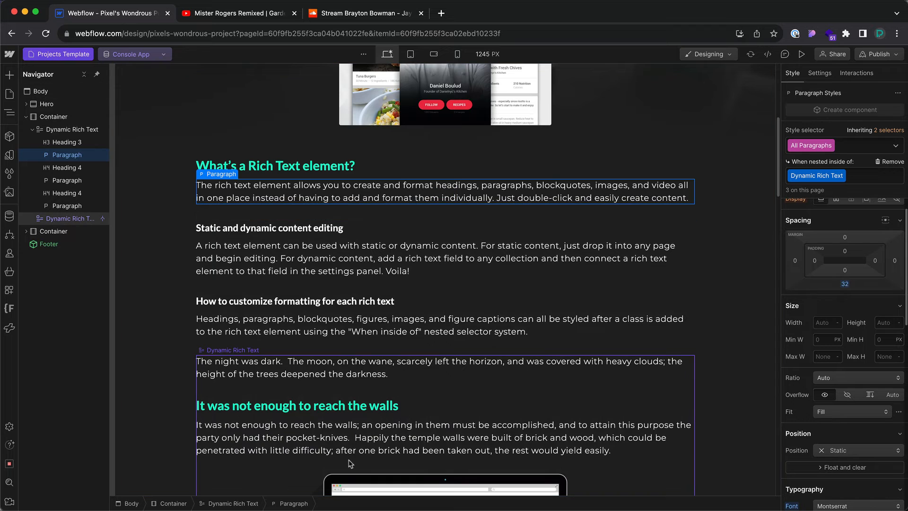
pyautogui.scroll(-3)
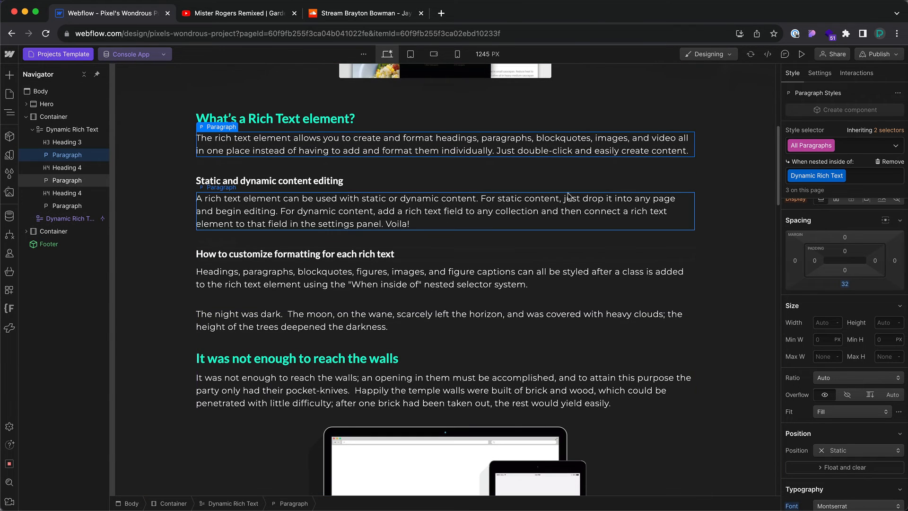
pyautogui.scroll(-3)
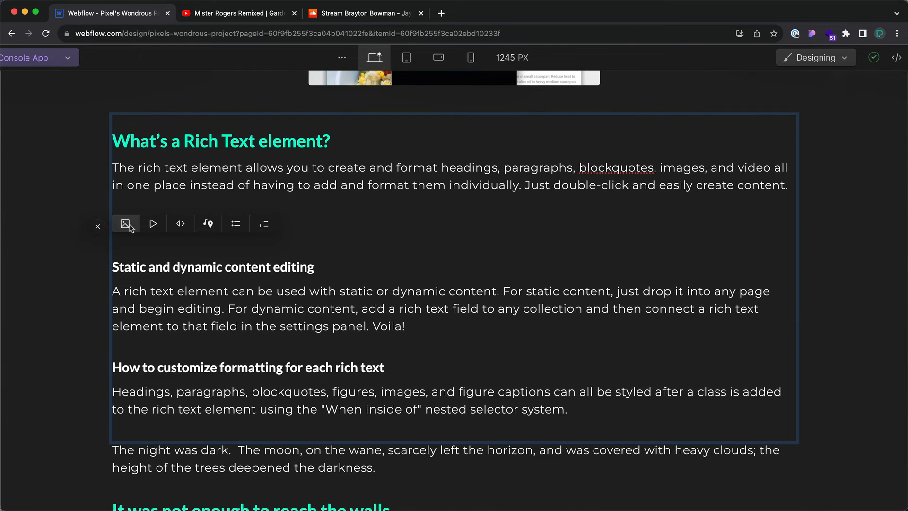
# Insert an image into the static copy and give all nested figures 10px radius and 5px light-blue borders.
pyautogui.click(125, 224)
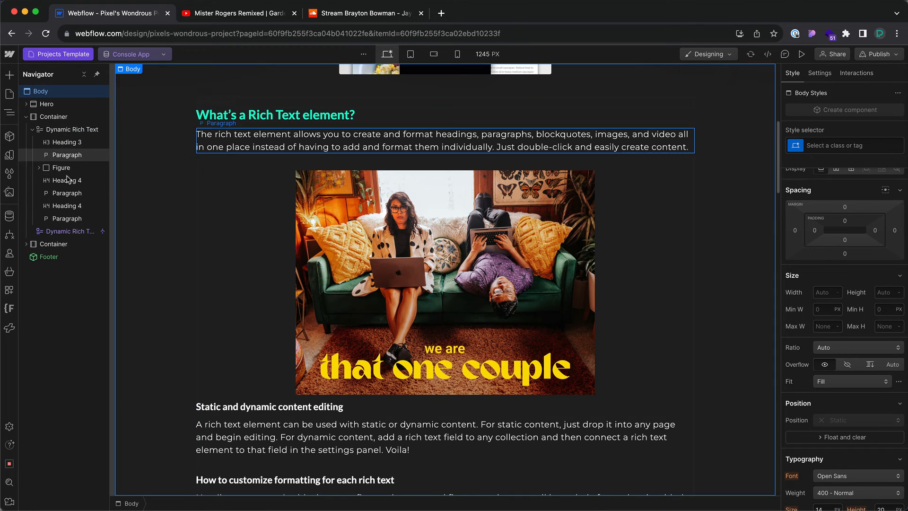
pyautogui.click(60, 167)
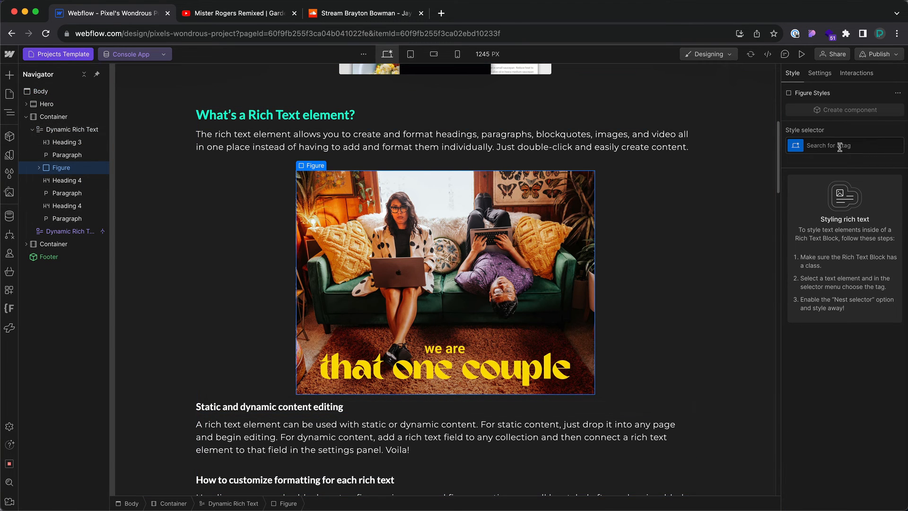
pyautogui.click(843, 145)
pyautogui.write('5')
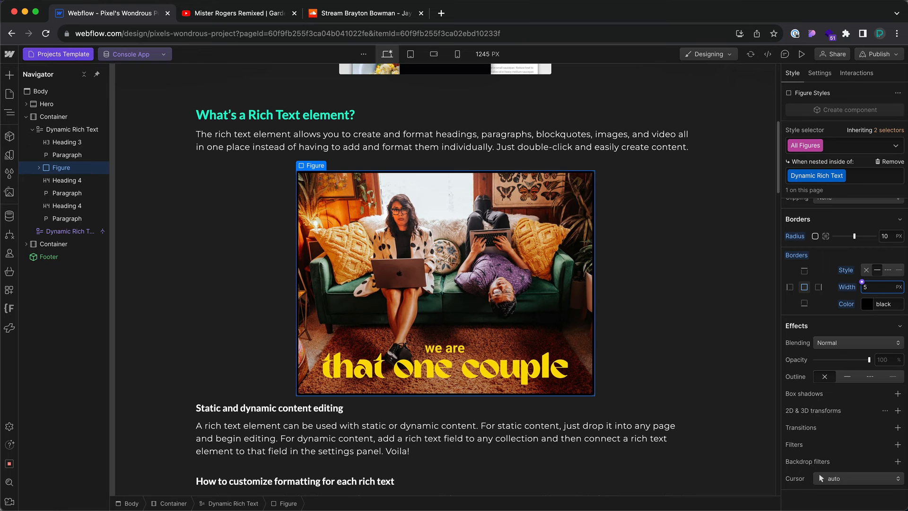
pyautogui.click(867, 304)
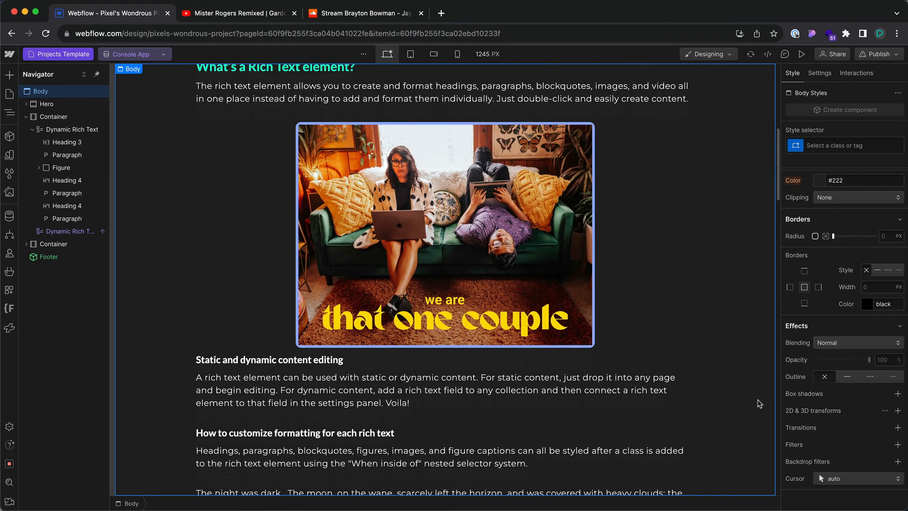
pyautogui.scroll(-3)
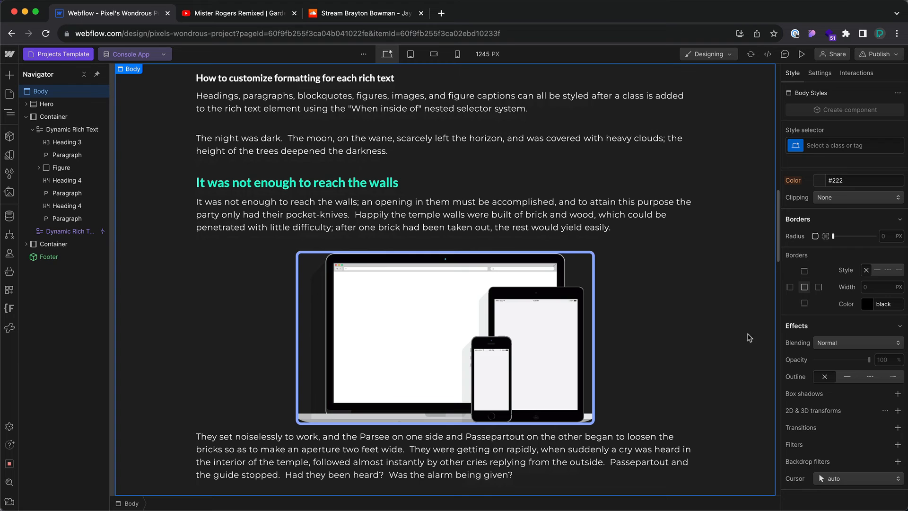
pyautogui.click(73, 129)
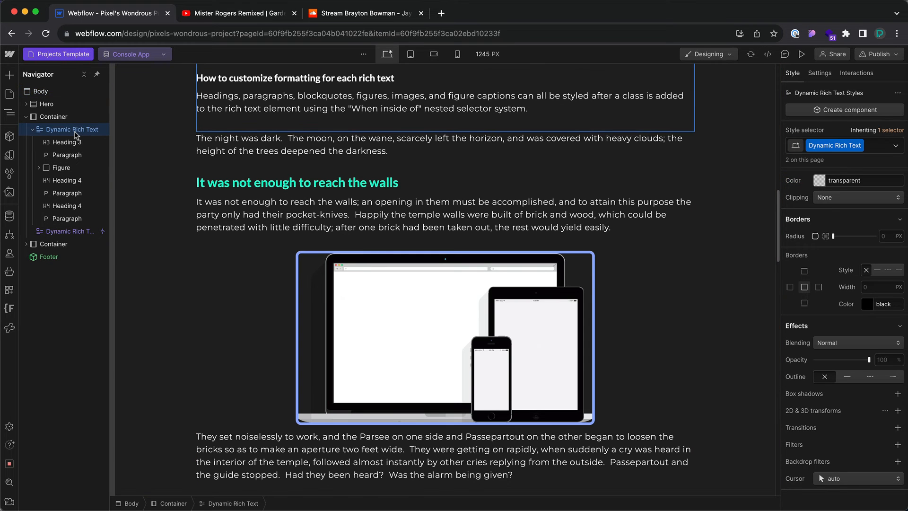
# Remove the static rich text copy and preview the Music Player and Powerwall App project pages.
pyautogui.scroll(-3)
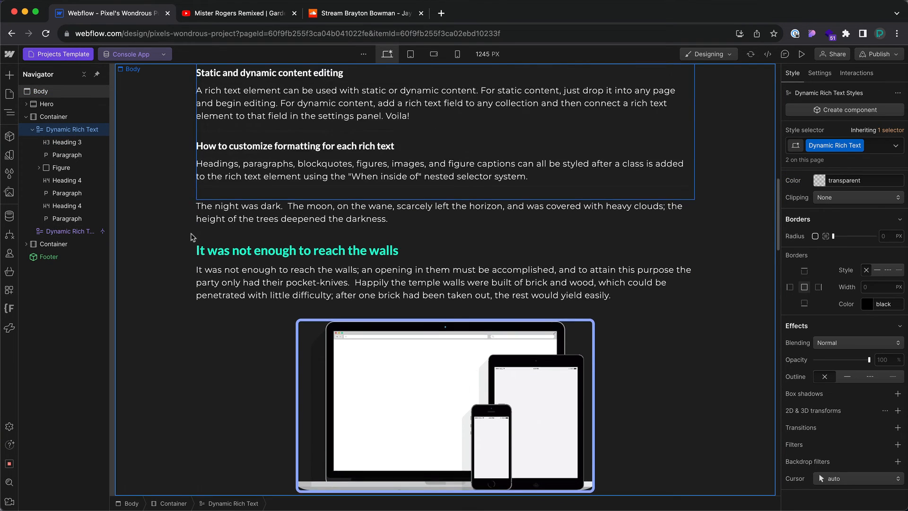
pyautogui.scroll(-3)
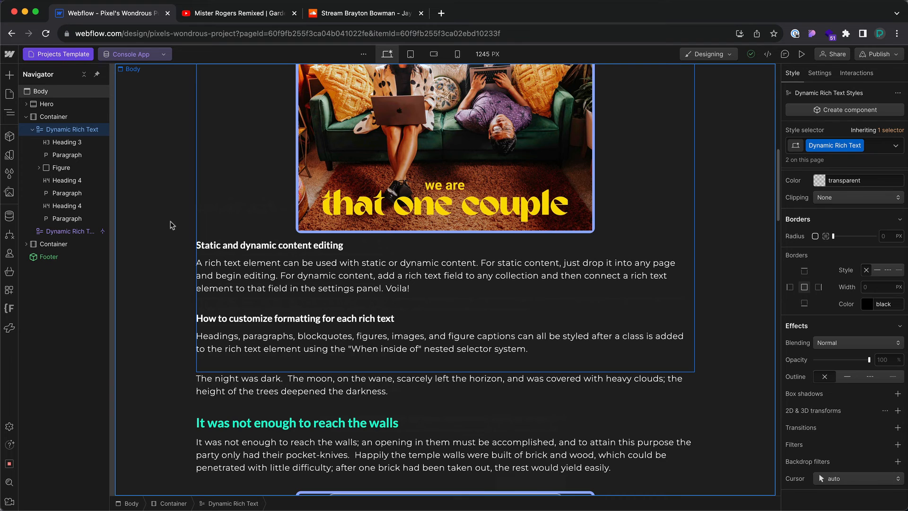
pyautogui.scroll(-3)
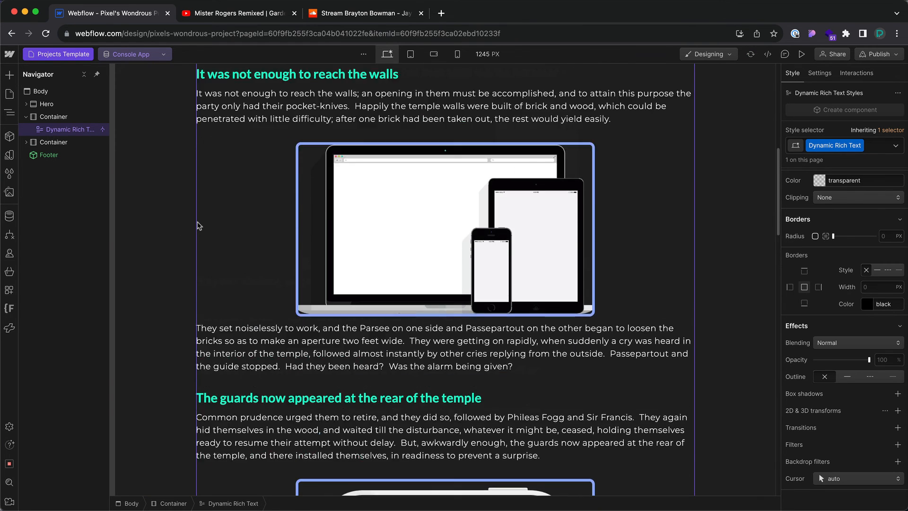
pyautogui.click(135, 54)
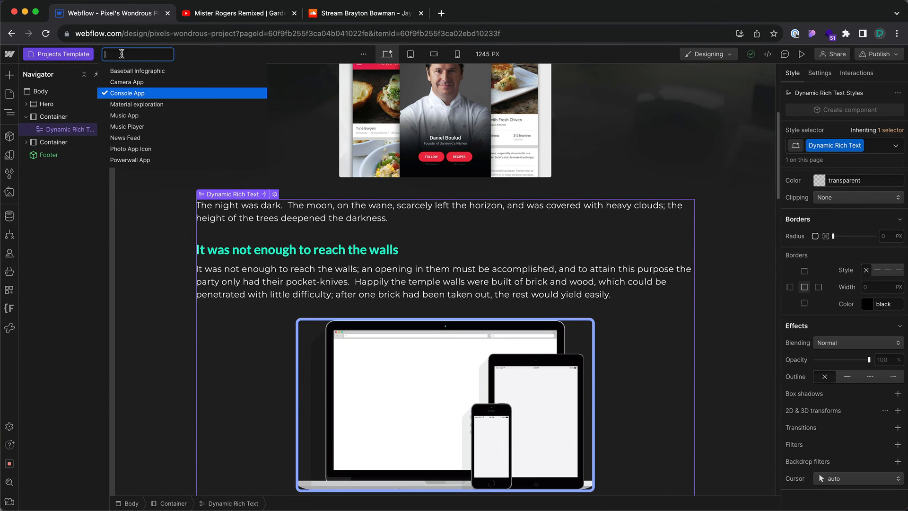
pyautogui.click(127, 126)
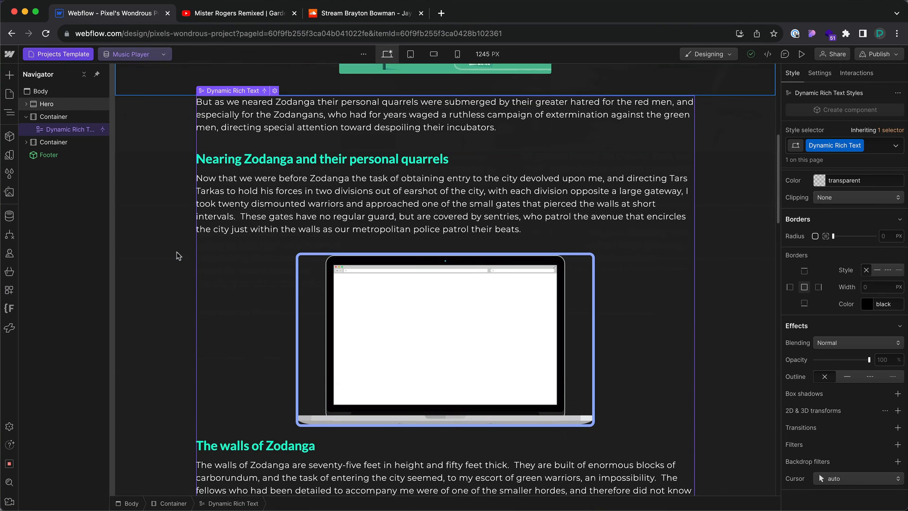
pyautogui.click(134, 54)
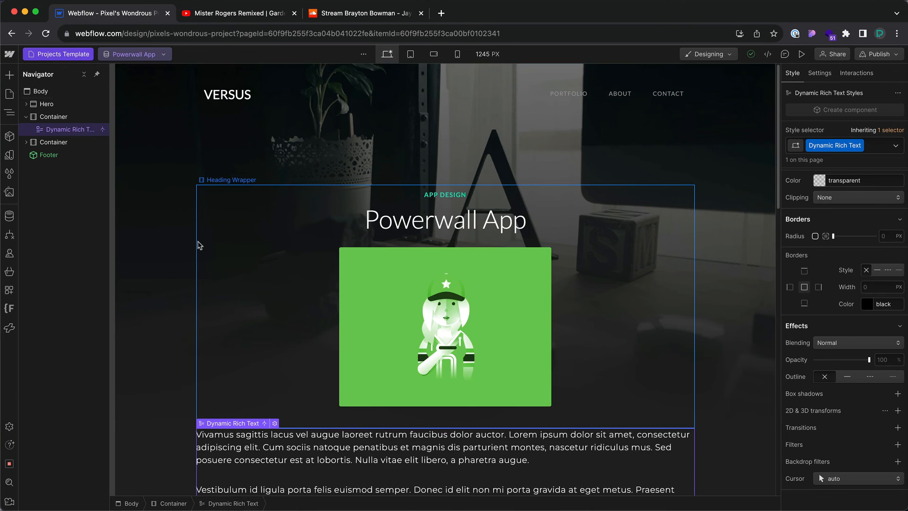
pyautogui.scroll(-3)
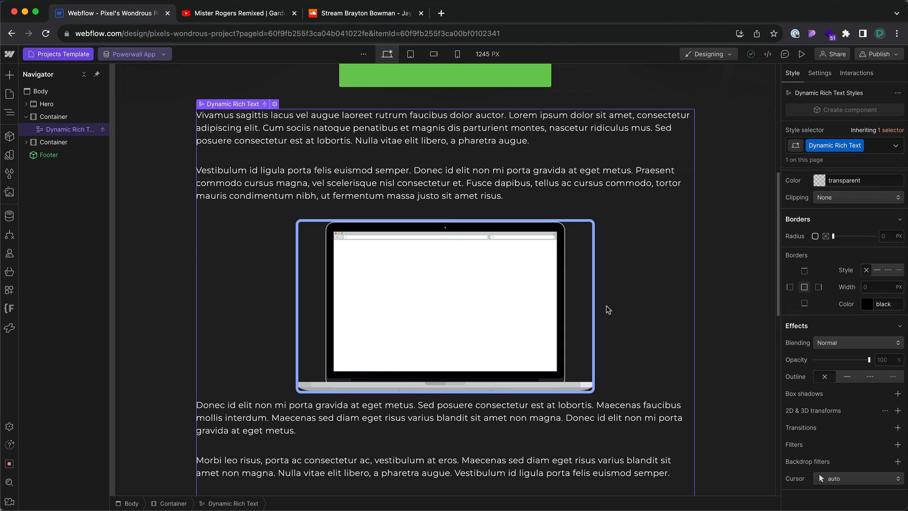